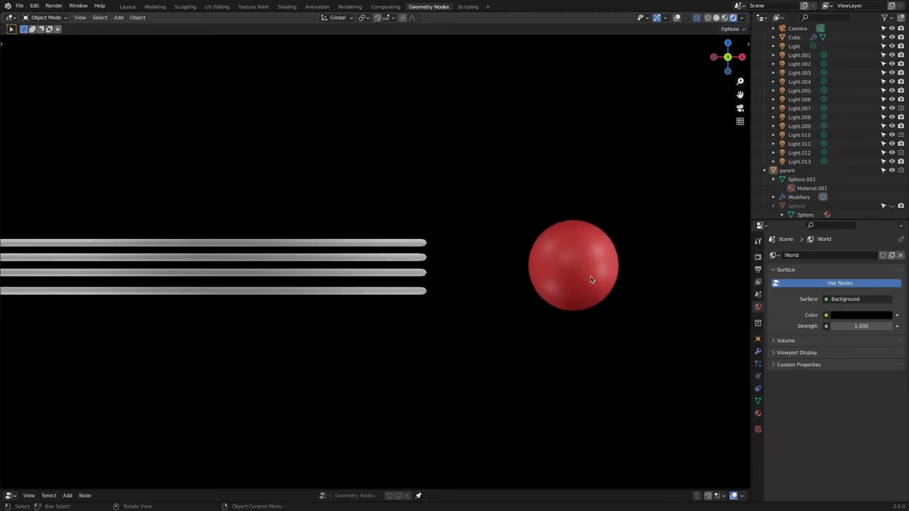
Slide the red sphere onto and along the four tubes so they bend around it.
{"action": "left_click_drag", "start_coordinate": [591, 280], "coordinate": [346, 288]}
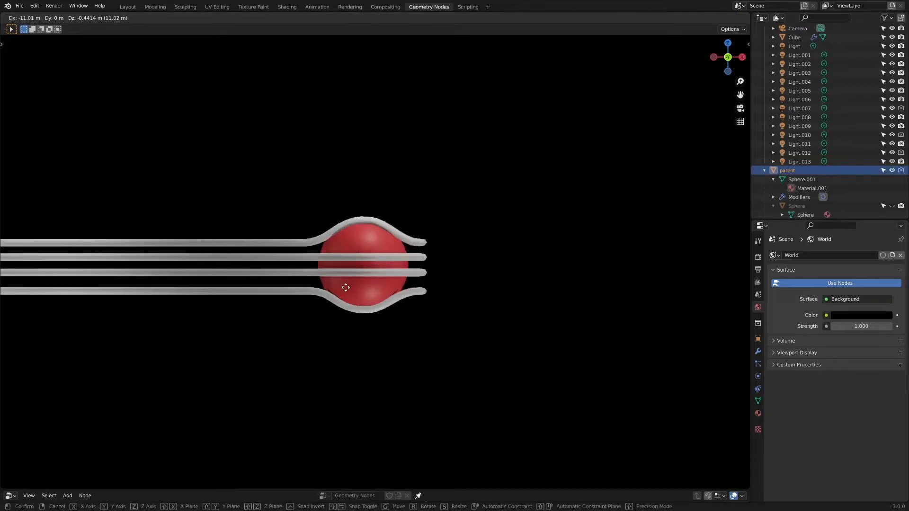
{"action": "left_click_drag", "start_coordinate": [346, 287], "coordinate": [602, 289]}
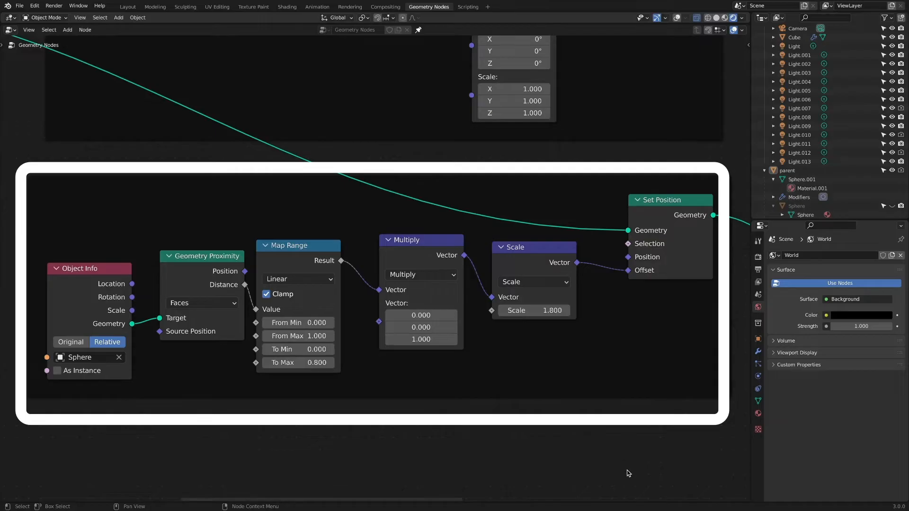
{"action": "mouse_move", "coordinate": [577, 360]}
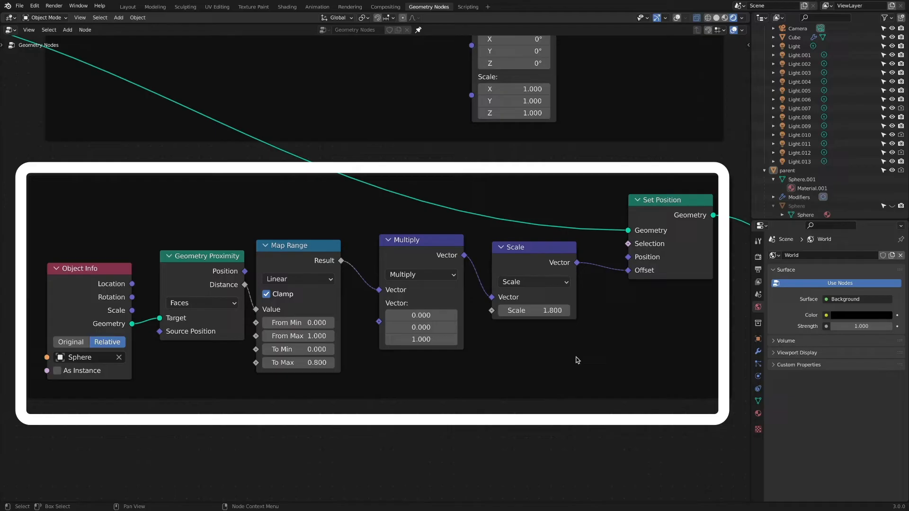
{"action": "left_click", "coordinate": [127, 6]}
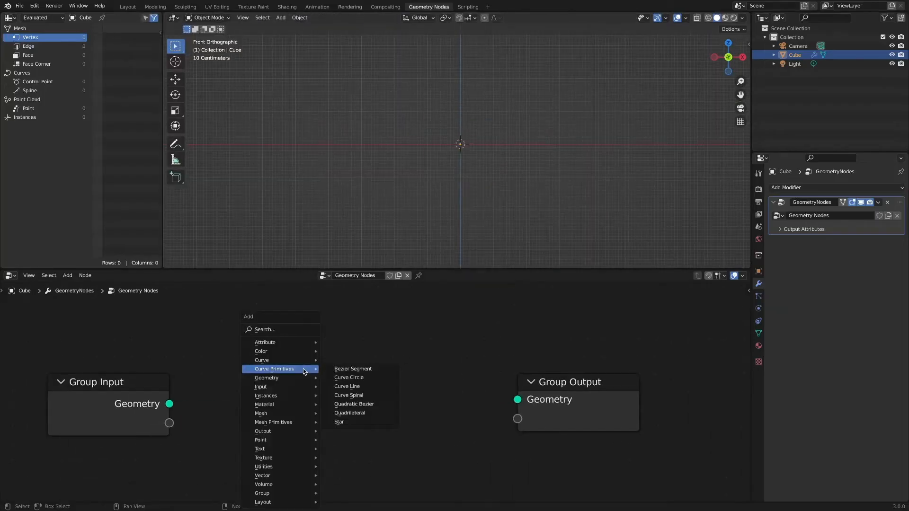
Chain Curve Line, Resample Curve and Curve to Mesh with a Curve Circle profile of radius 0.1.
{"action": "left_click", "coordinate": [347, 387]}
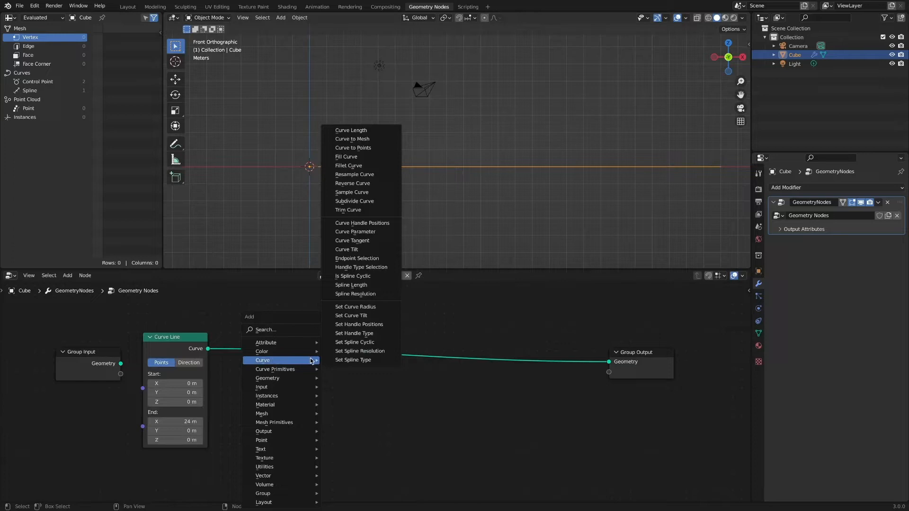
{"action": "left_click", "coordinate": [354, 175]}
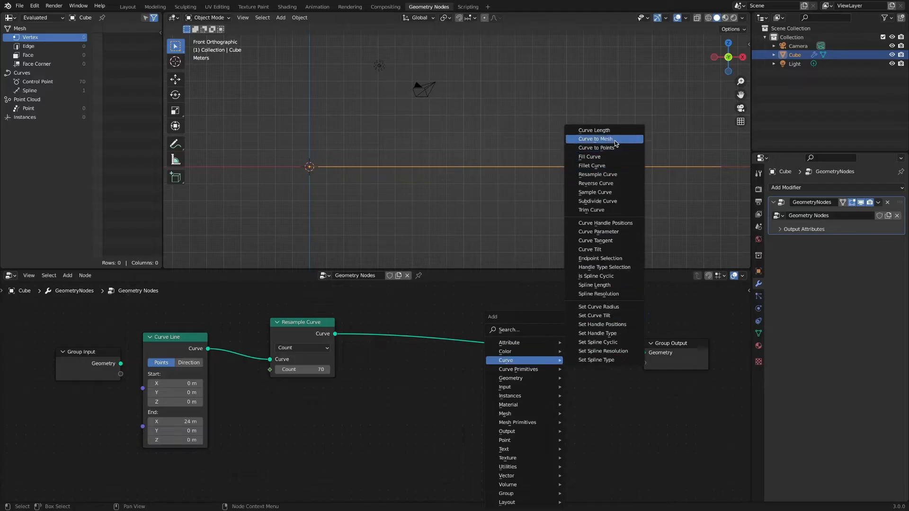
{"action": "left_click", "coordinate": [594, 138]}
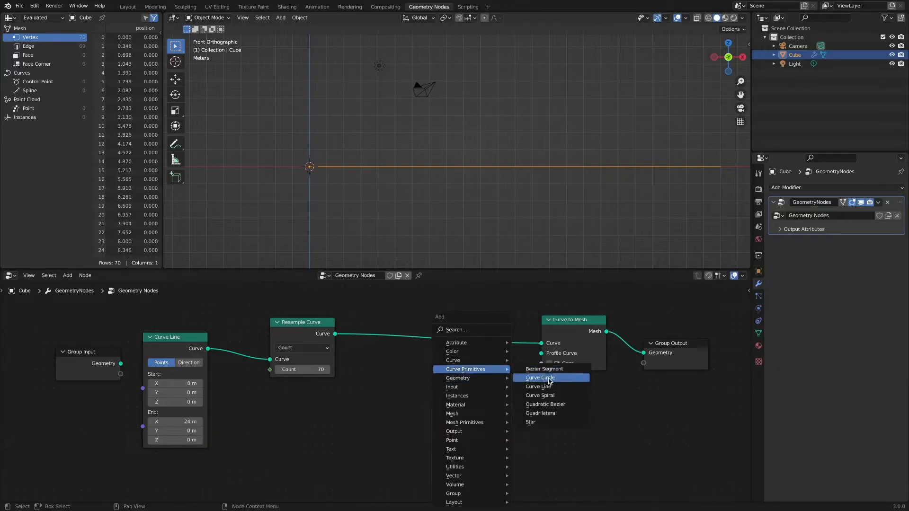
{"action": "left_click", "coordinate": [539, 376]}
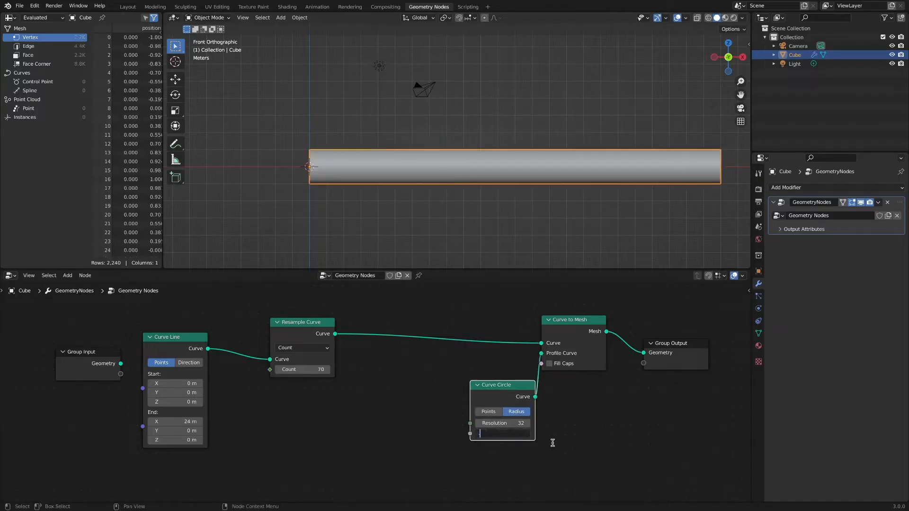
{"action": "type", "text": "0.1 m"}
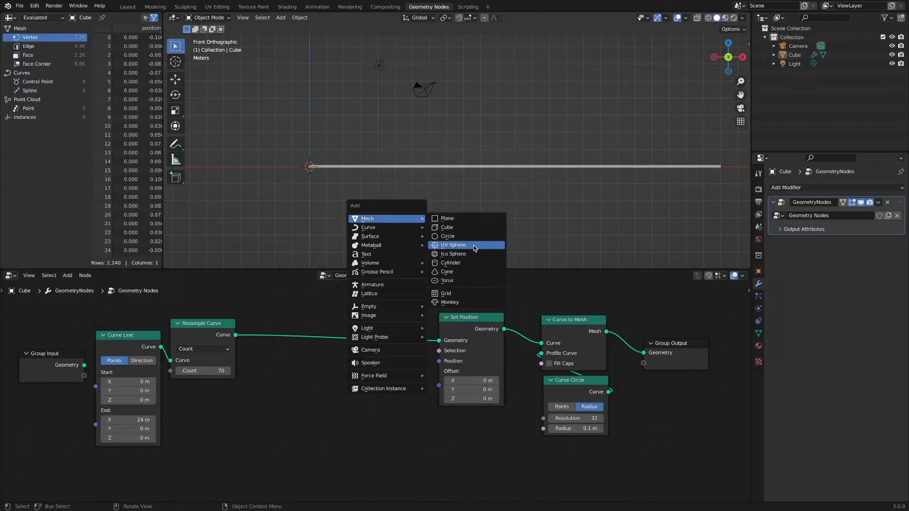
Add a UV sphere and wire its geometry into Geometry Proximity, sending Distance toward the tube offset.
{"action": "left_click", "coordinate": [452, 244]}
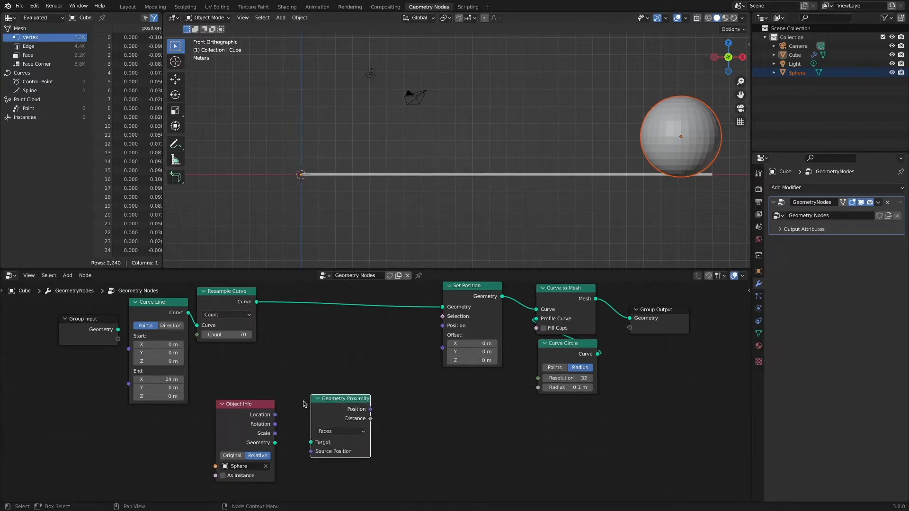
{"action": "left_click_drag", "start_coordinate": [275, 442], "coordinate": [312, 442]}
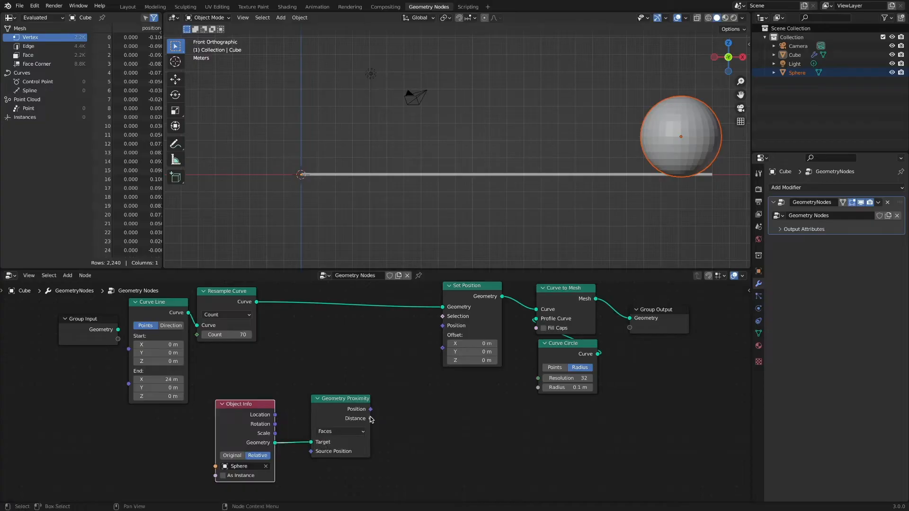
{"action": "left_click_drag", "start_coordinate": [370, 409], "coordinate": [442, 334]}
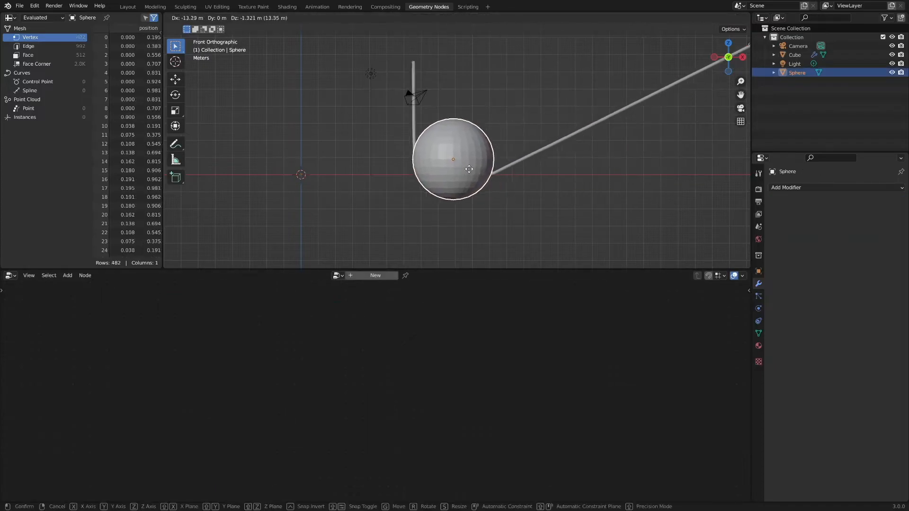
Move the sphere against the tube to test the proximity-driven bending.
{"action": "left_click_drag", "start_coordinate": [469, 168], "coordinate": [671, 160]}
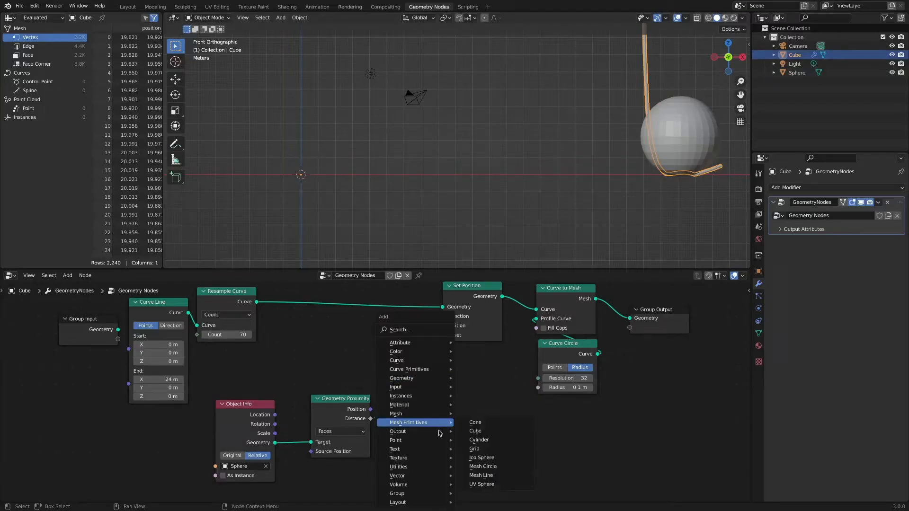
{"action": "mouse_move", "coordinate": [398, 467]}
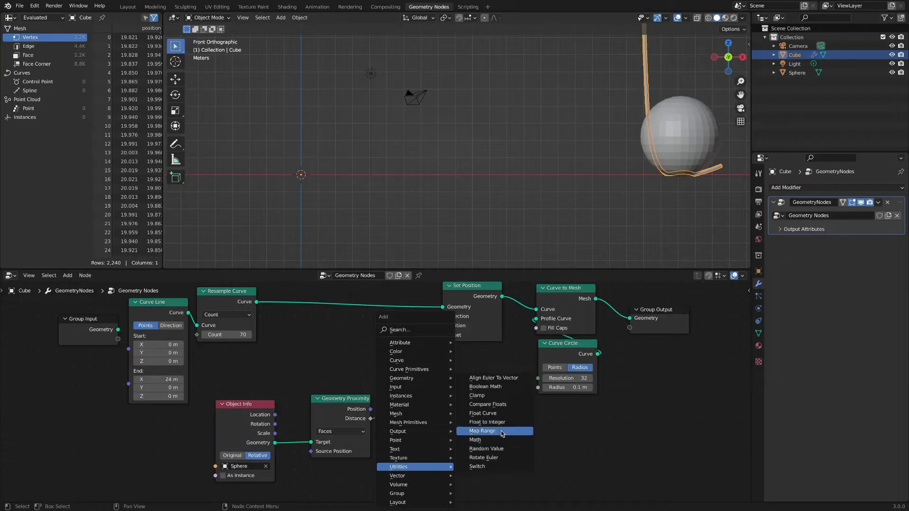
Add a Map Range node to remap the sphere distance before scaling the offset.
{"action": "left_click", "coordinate": [482, 431]}
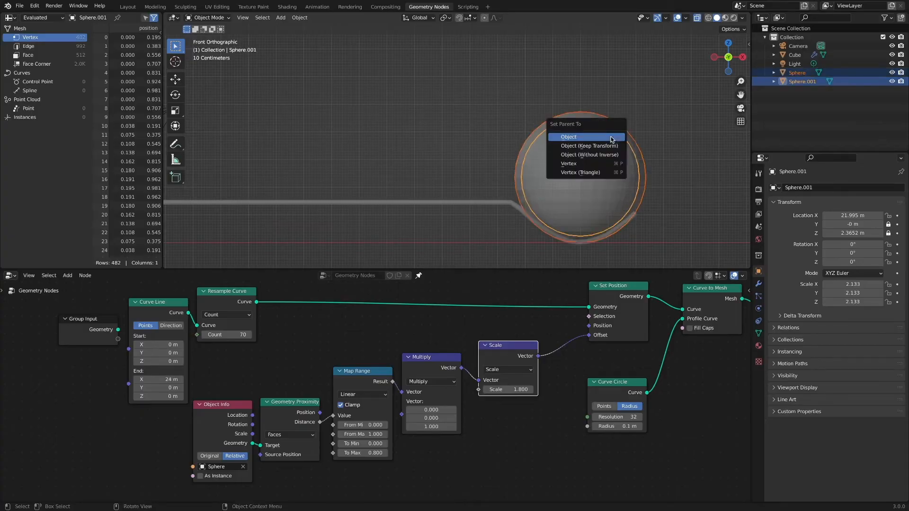
Parent the sphere to the slightly larger Sphere.001 with Ctrl+P Object.
{"action": "left_click", "coordinate": [569, 137]}
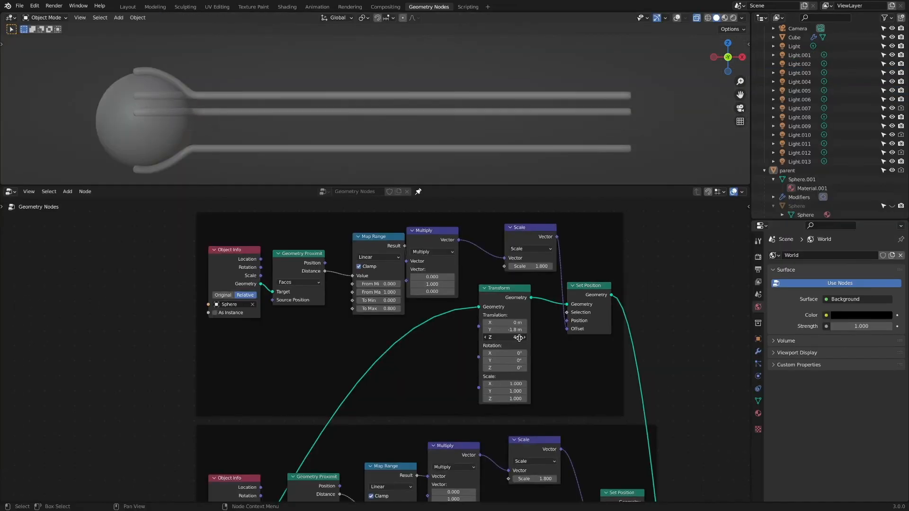
Adjust the Transform translation of this duplicated tube branch to offset it vertically.
{"action": "left_click_drag", "start_coordinate": [505, 337], "coordinate": [519, 337]}
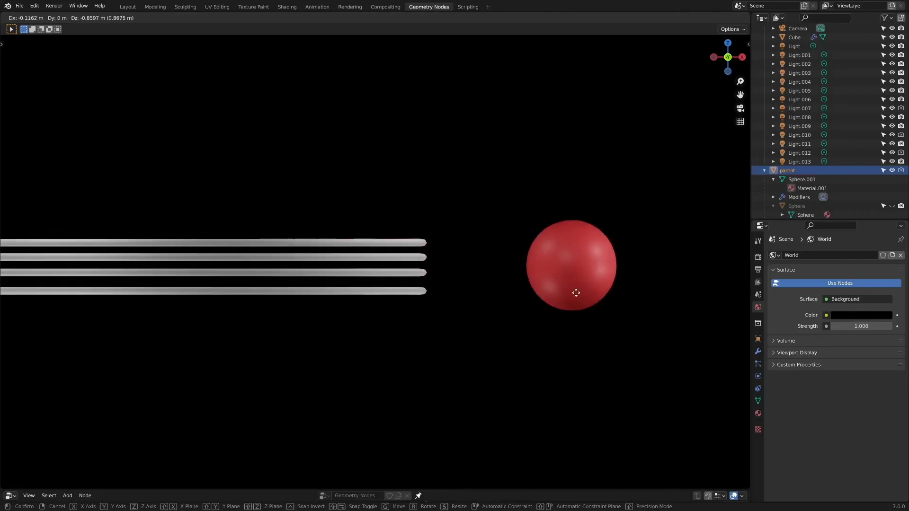
Move the red sphere away, then pull it back through the tubes so they bulge around it.
{"action": "left_click_drag", "start_coordinate": [574, 292], "coordinate": [119, 293]}
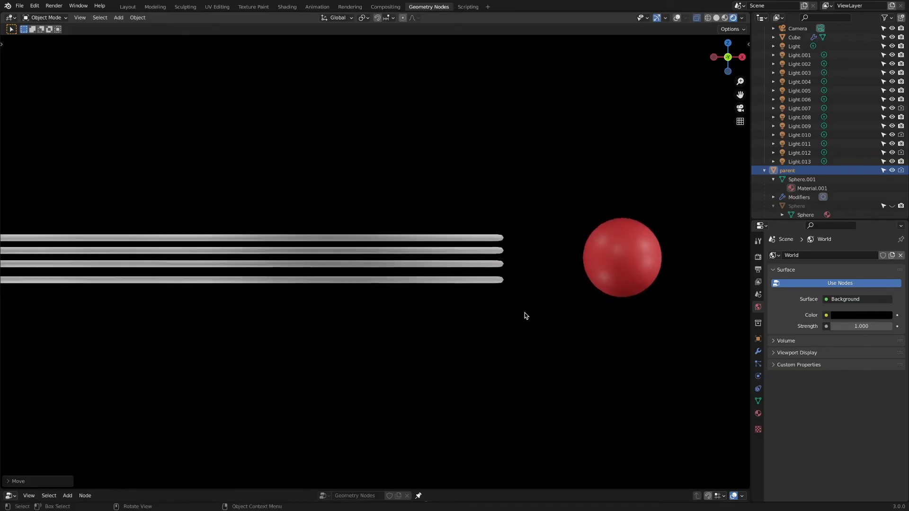
{"action": "left_click_drag", "start_coordinate": [623, 257], "coordinate": [312, 277]}
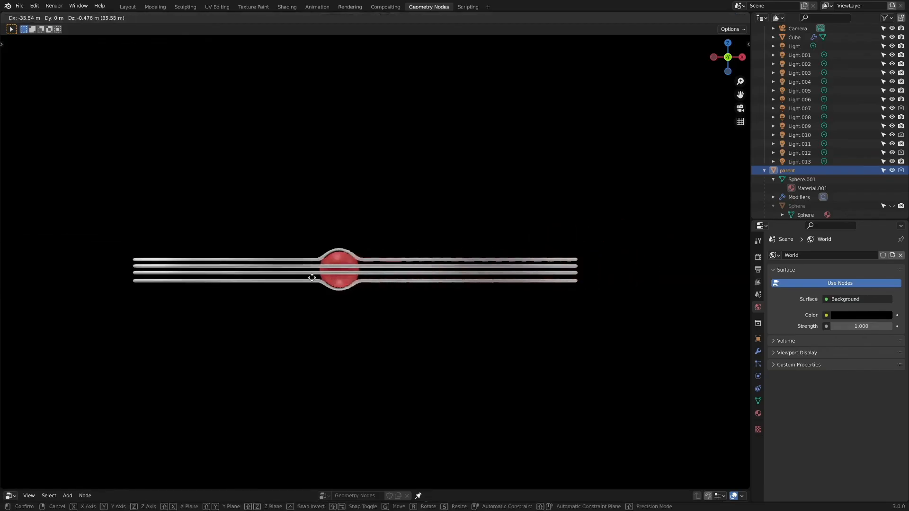